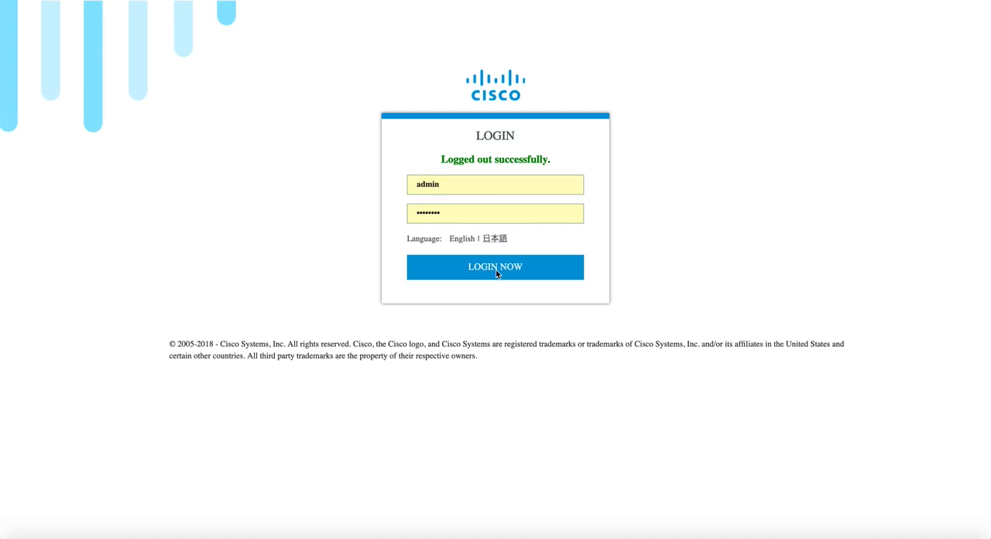
Log in to the controller as admin with the pre-filled credentials
click(494, 184)
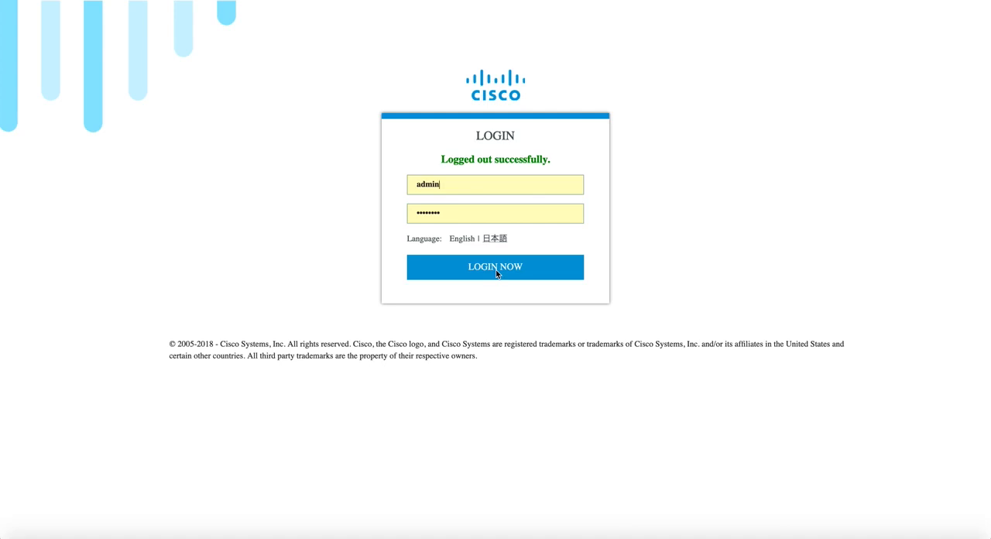
mouse_move(494, 267)
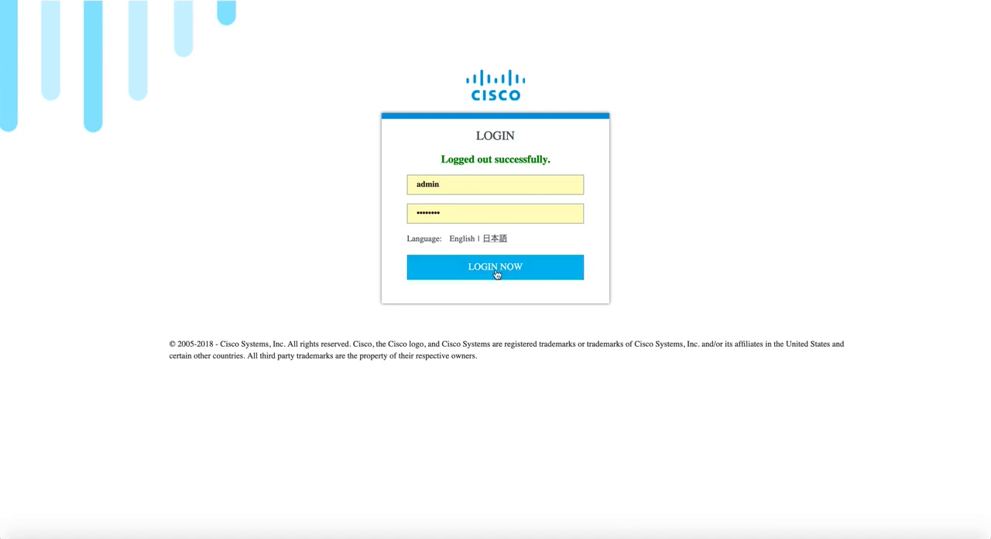
click(494, 266)
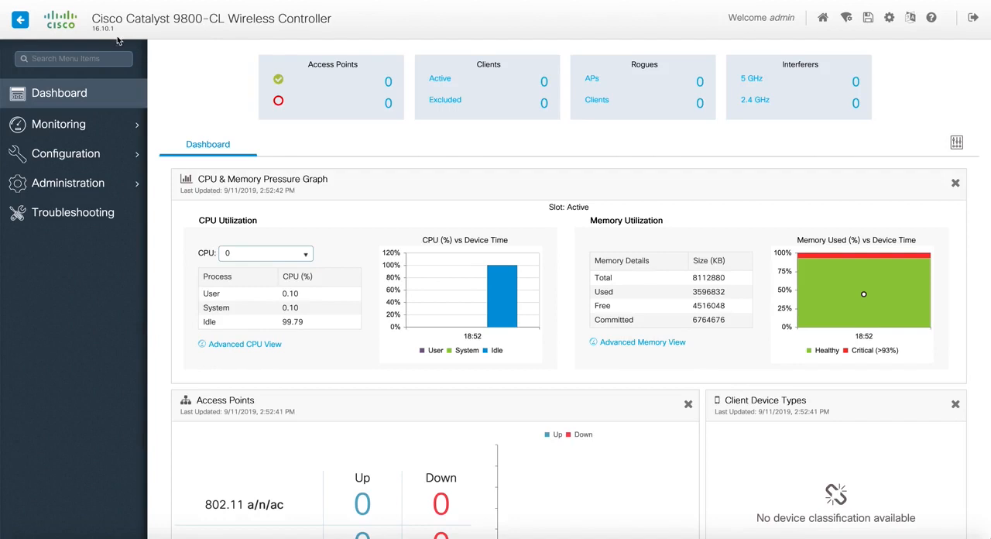
mouse_move(113, 29)
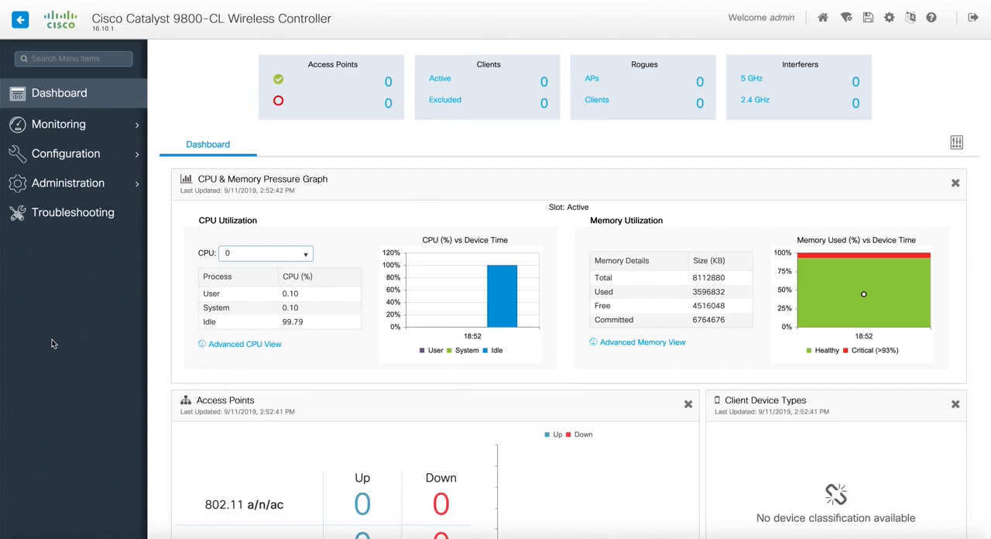
Expand the Administration menu in the dashboard's left navigation
click(67, 183)
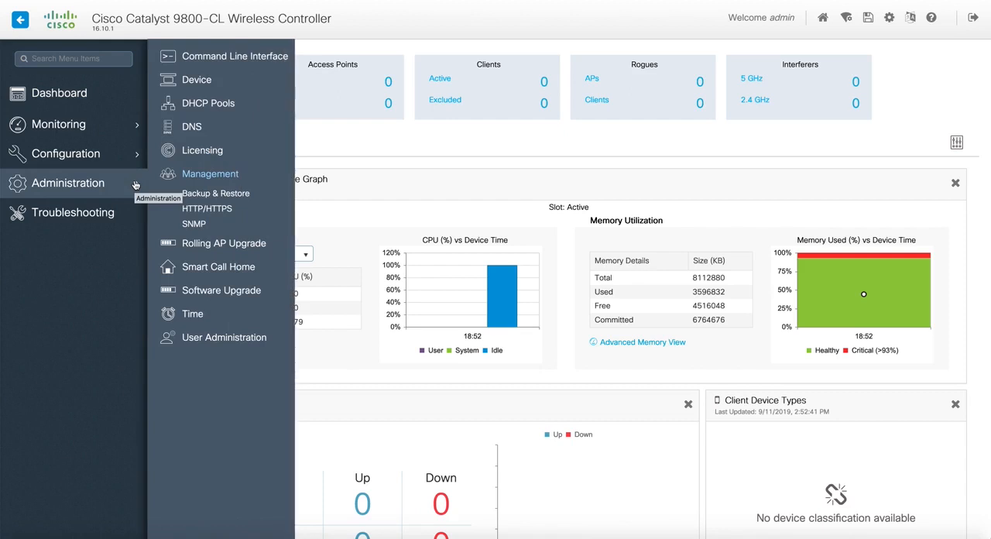
Open Software Upgrade and switch Transport Type from TFTP to Desktop (HTTPS)
click(221, 289)
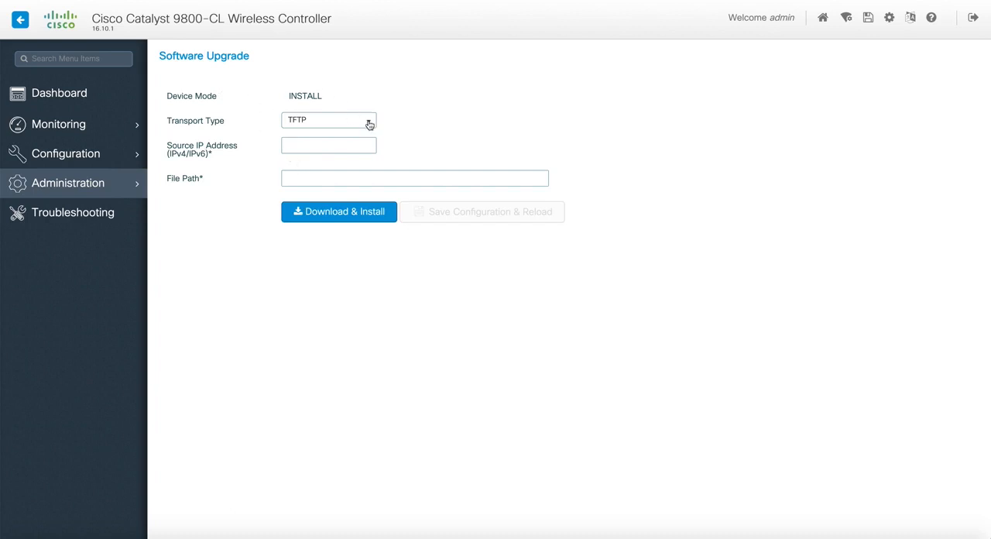
click(329, 120)
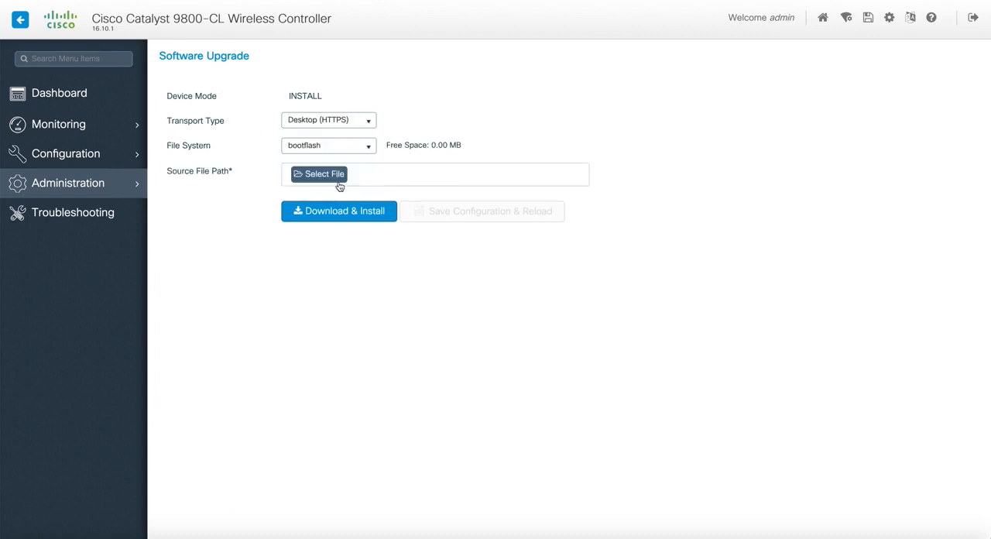
mouse_move(508, 86)
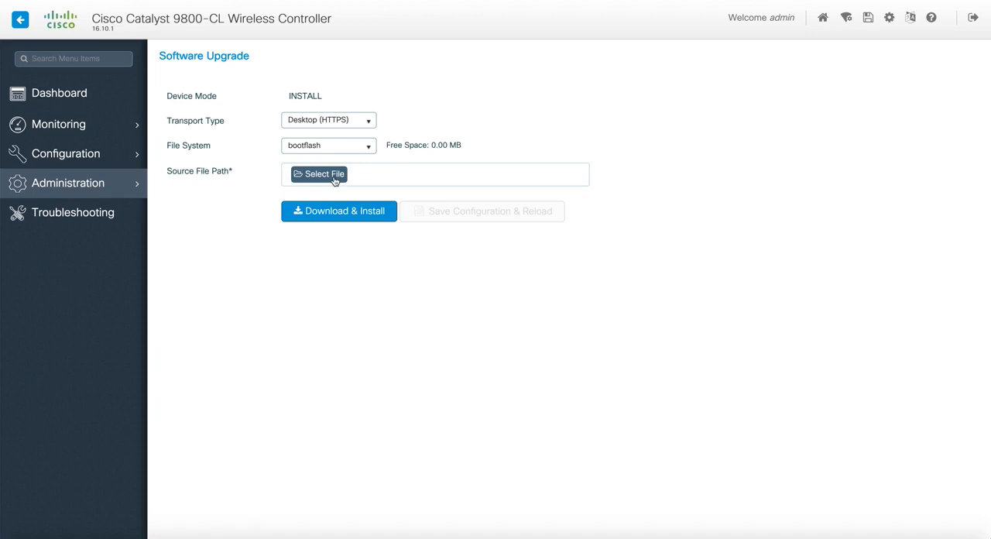
Pick C9800-CL-universalk9.16.11.01c.SPA.bin from Downloads and attempt Download & Install twice
click(318, 174)
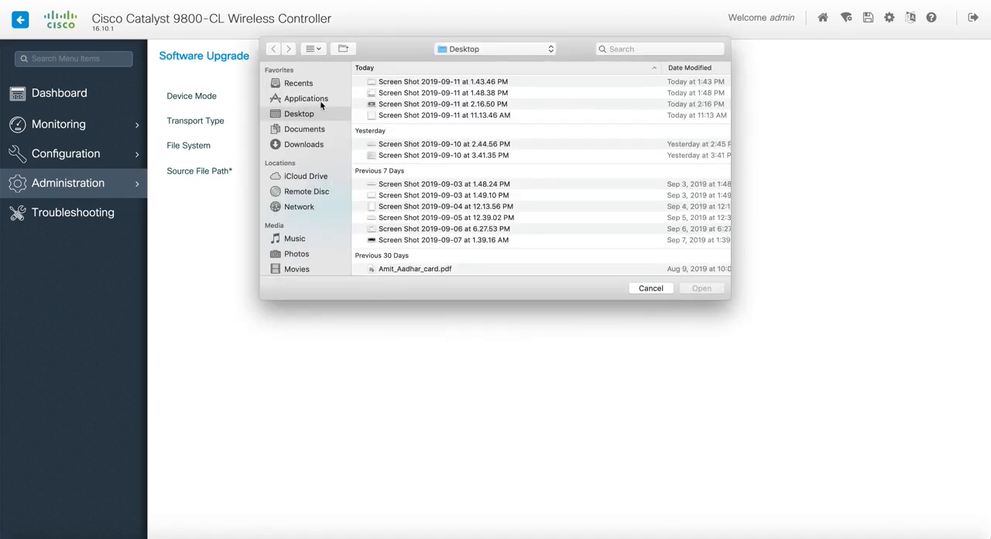
click(303, 144)
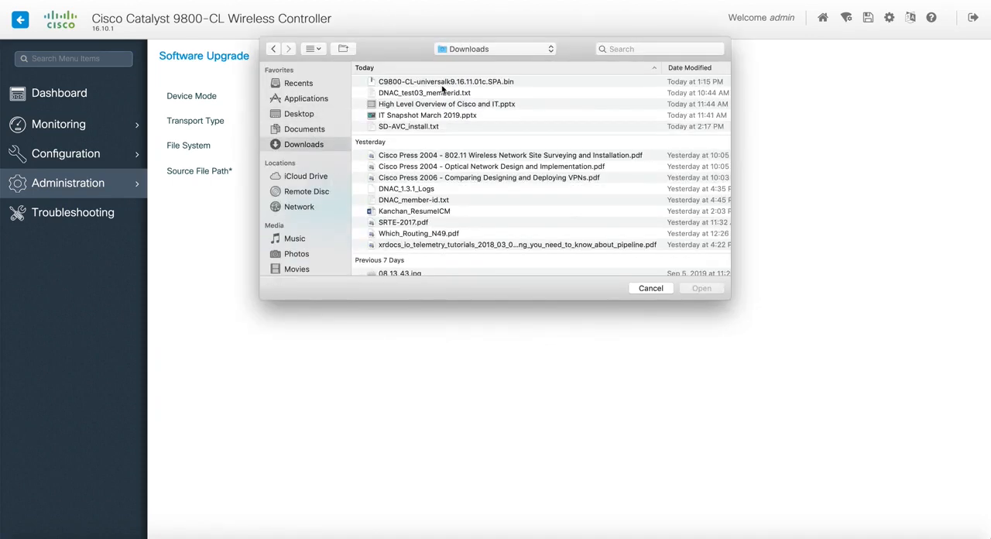
click(446, 81)
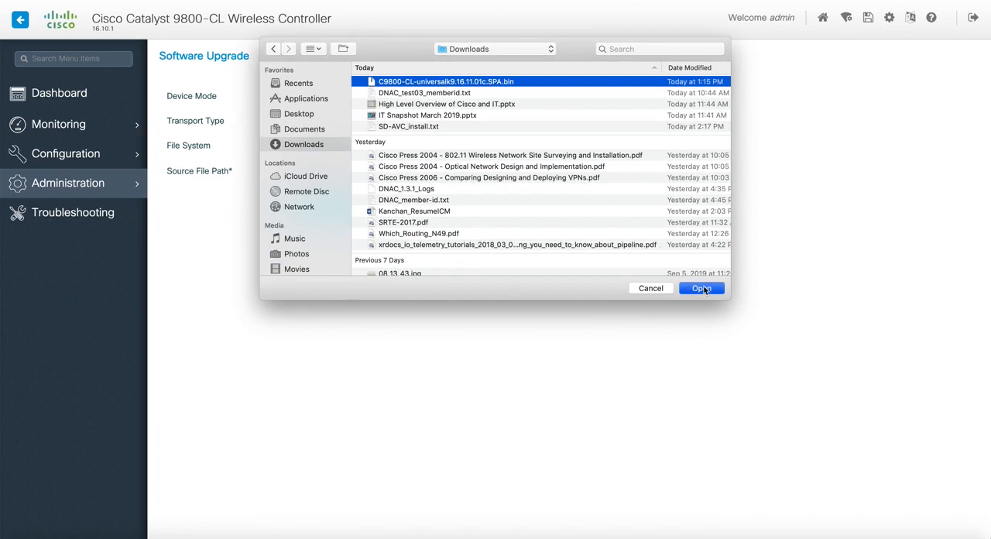
click(701, 288)
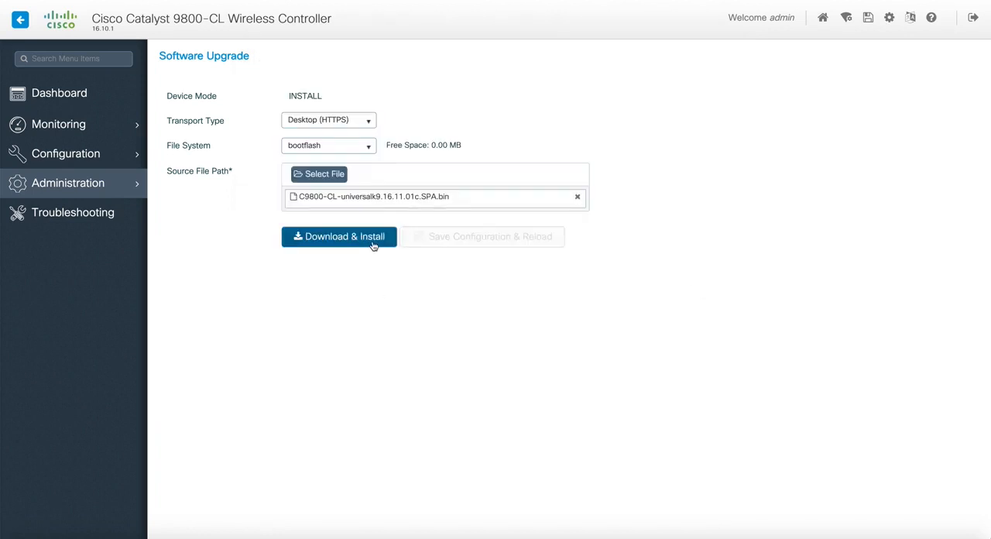
click(338, 236)
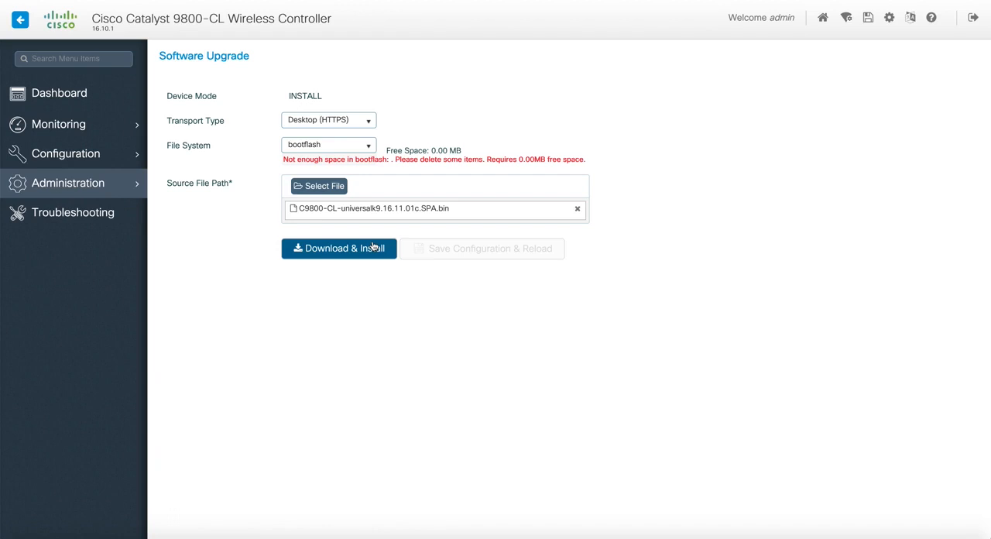
click(577, 208)
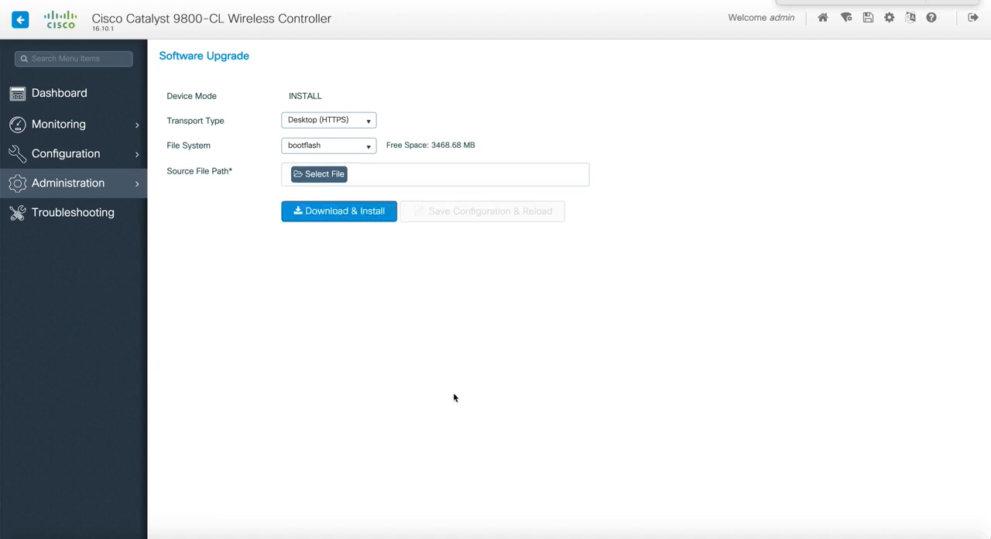
mouse_move(288, 310)
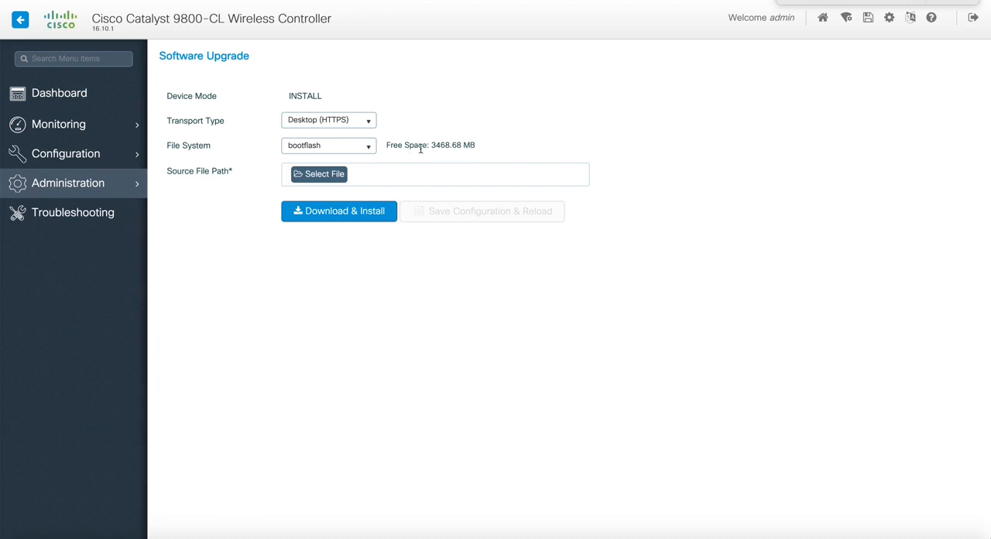
mouse_move(464, 160)
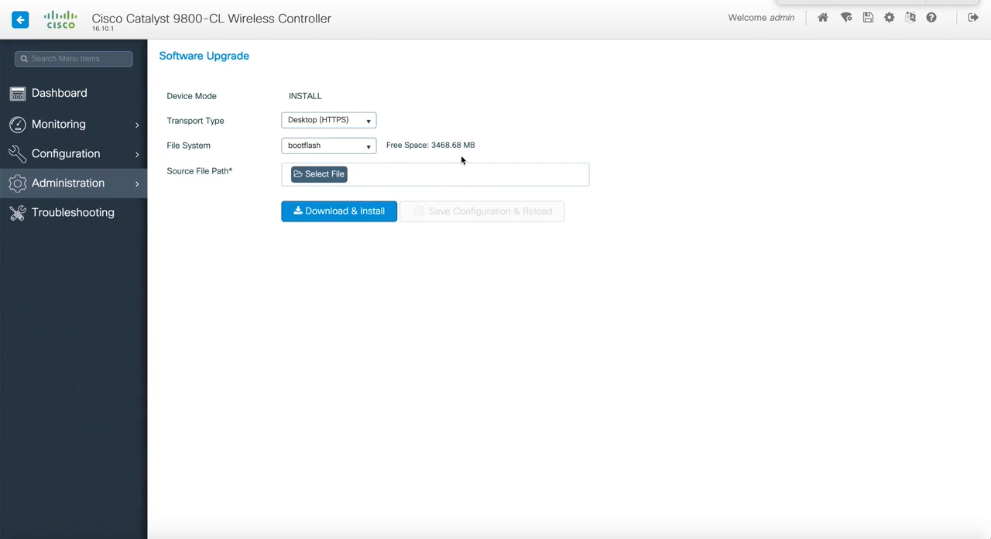
mouse_move(321, 195)
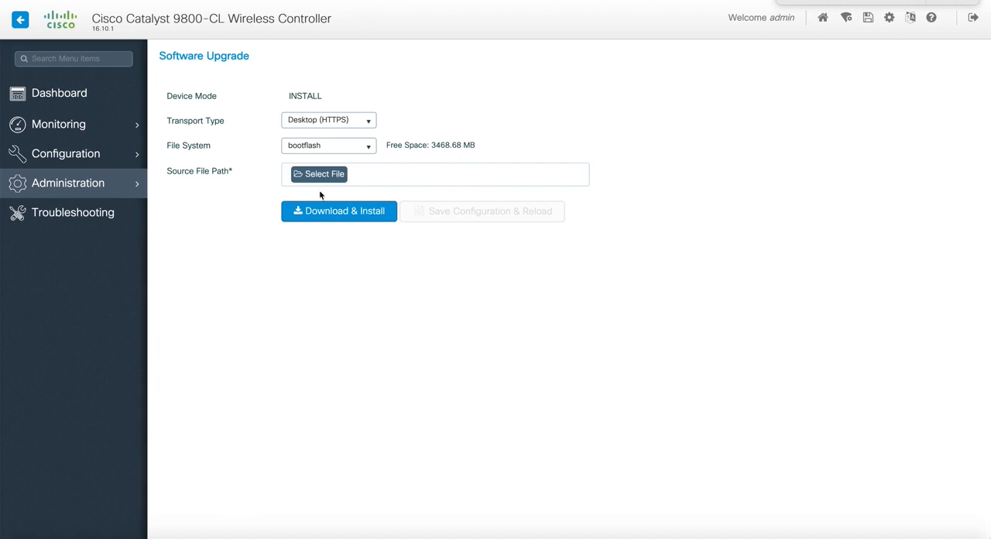
mouse_move(268, 216)
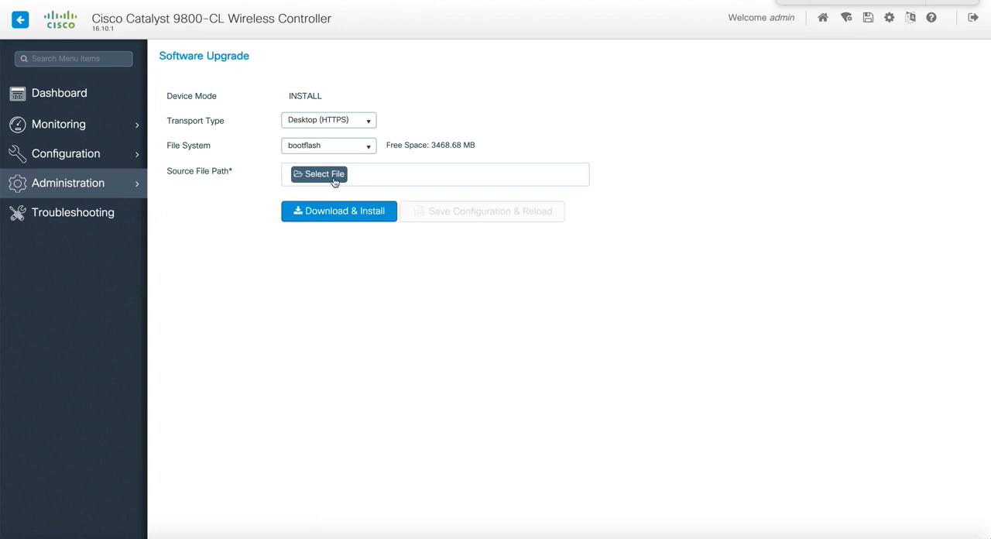
Reattach the 16.11.01c image file and run Download & Install again
click(318, 173)
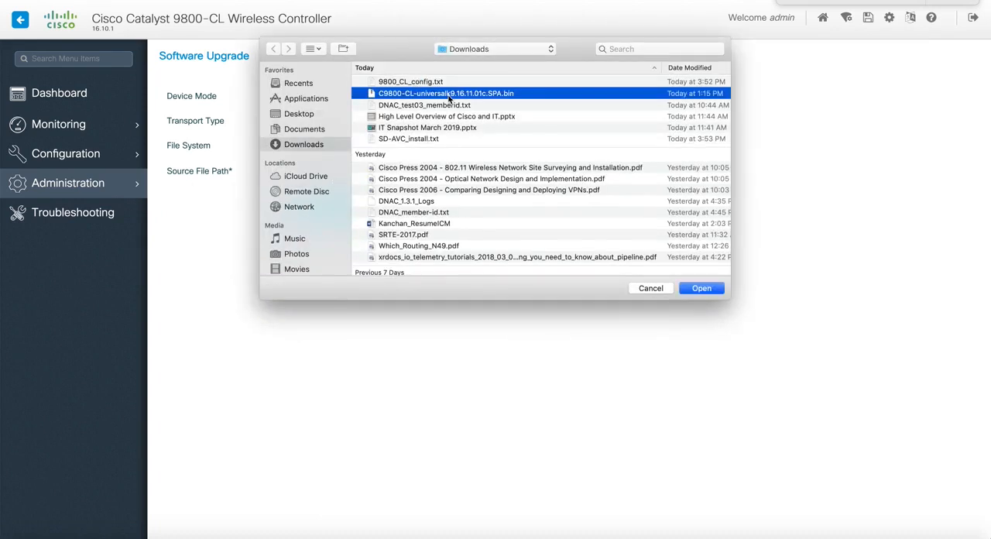
click(700, 288)
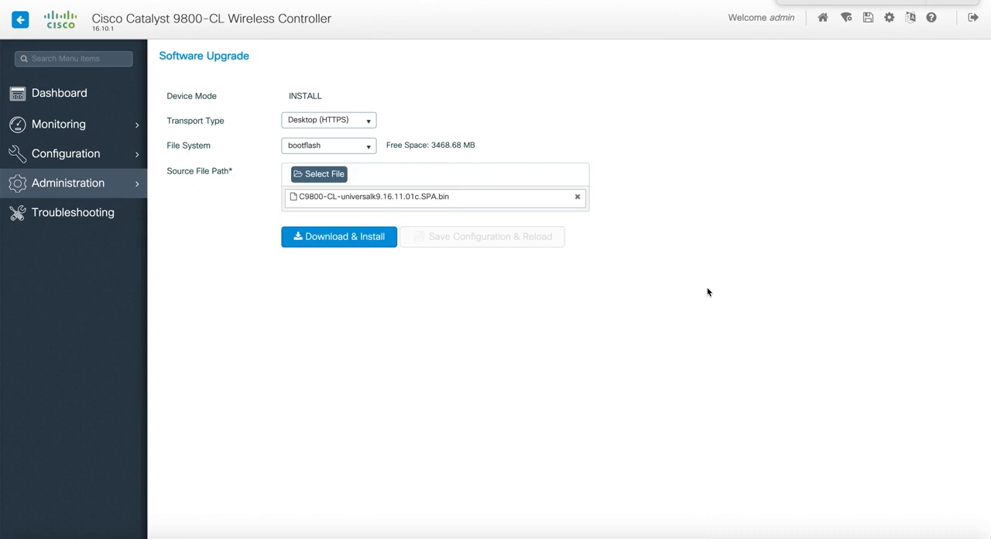
mouse_move(352, 294)
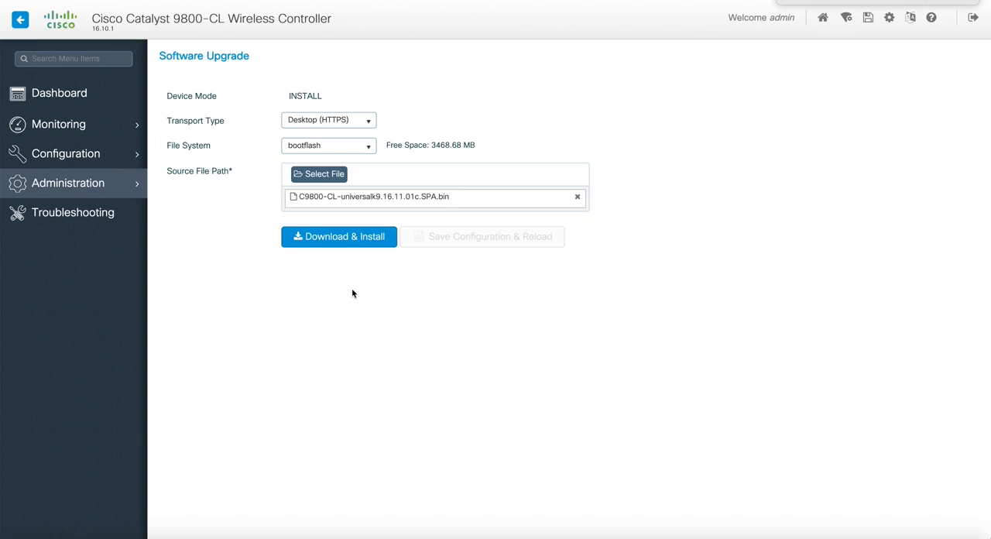
click(338, 236)
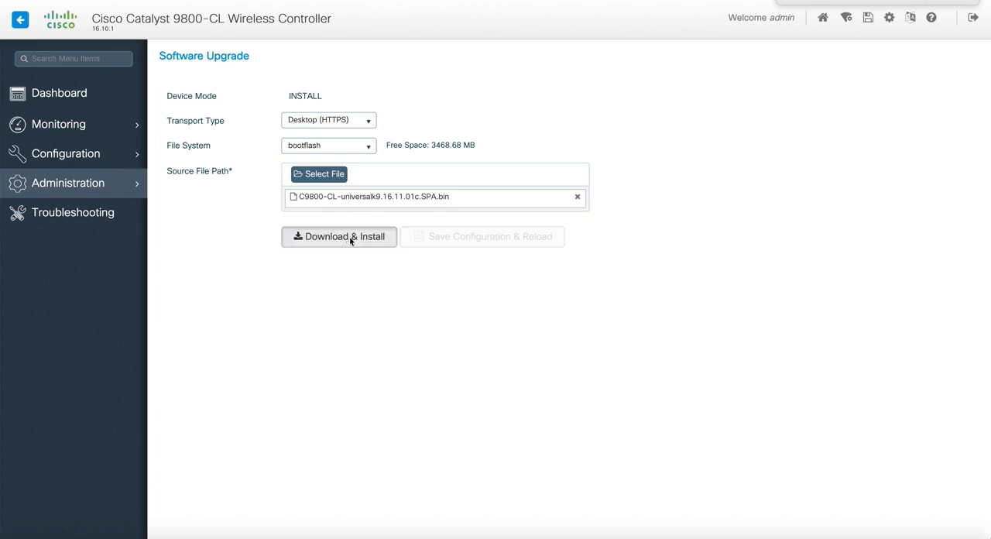
click(338, 236)
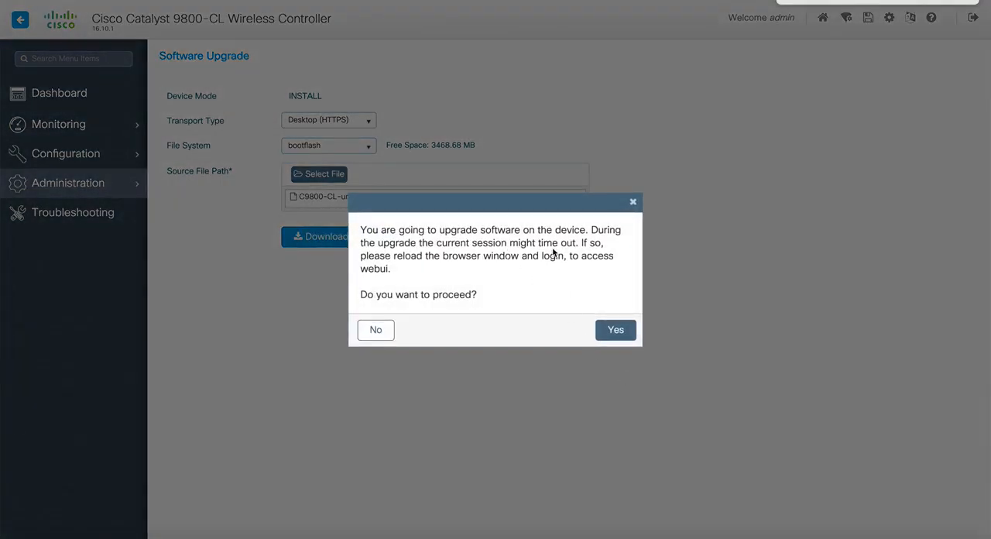
Accept the upgrade warning so the 16.11.01c image begins downloading
click(616, 329)
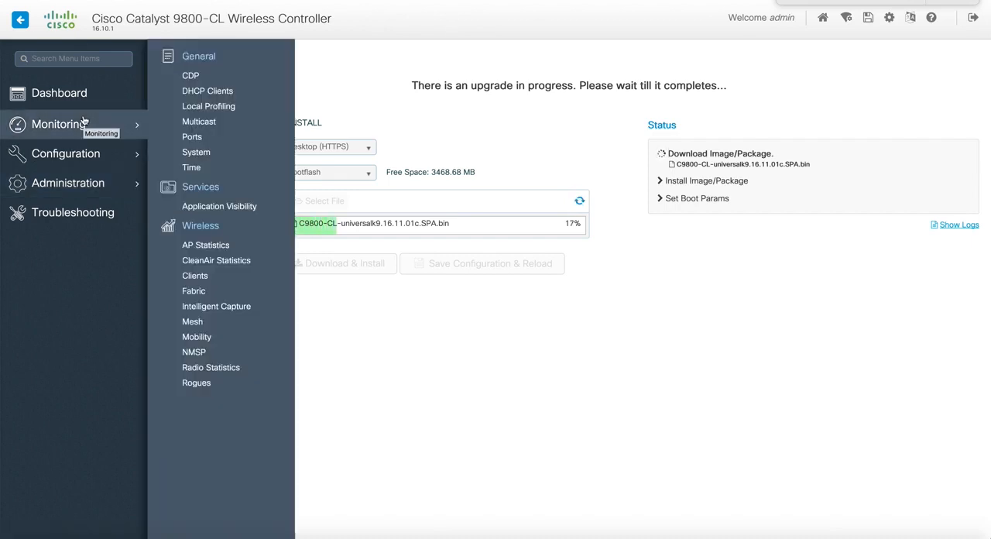
mouse_move(508, 399)
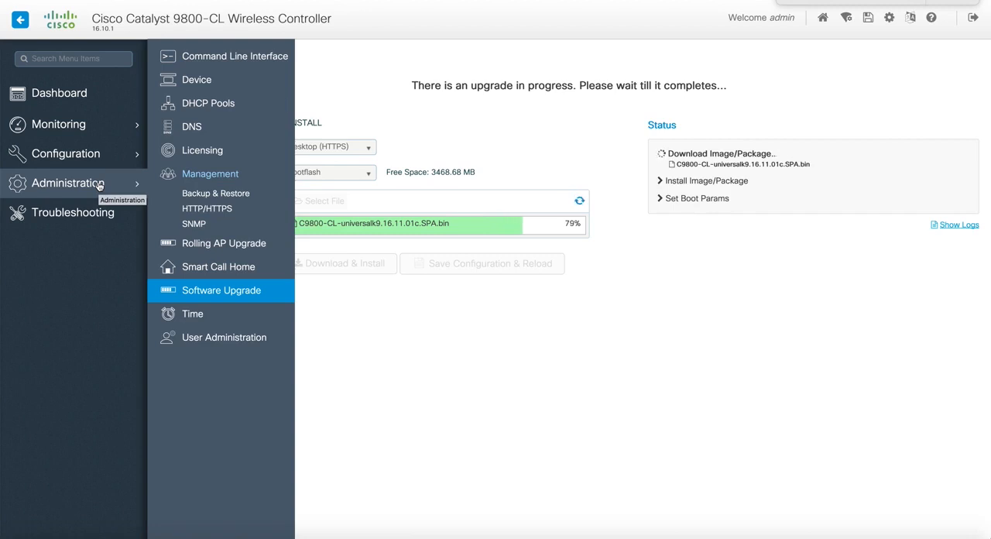
mouse_move(367, 327)
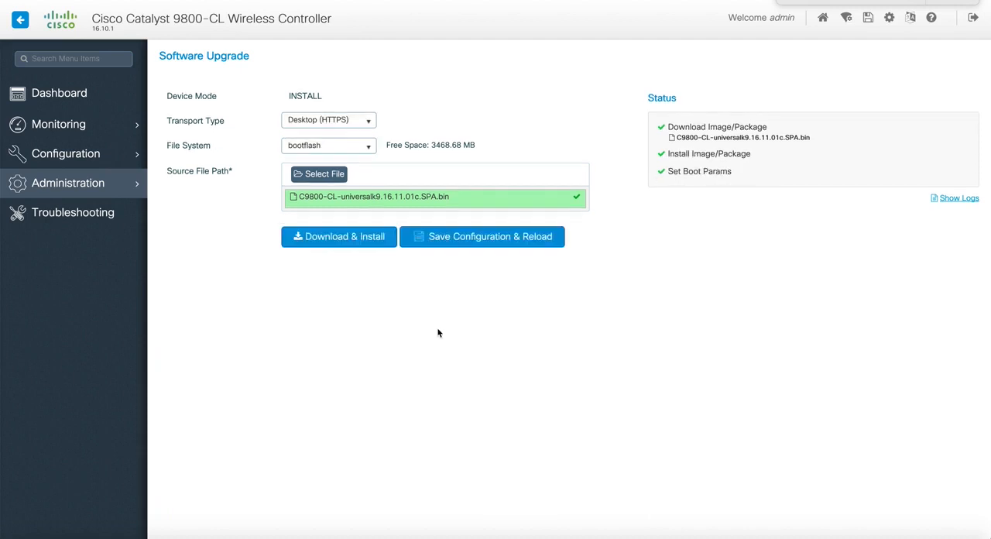
mouse_move(537, 345)
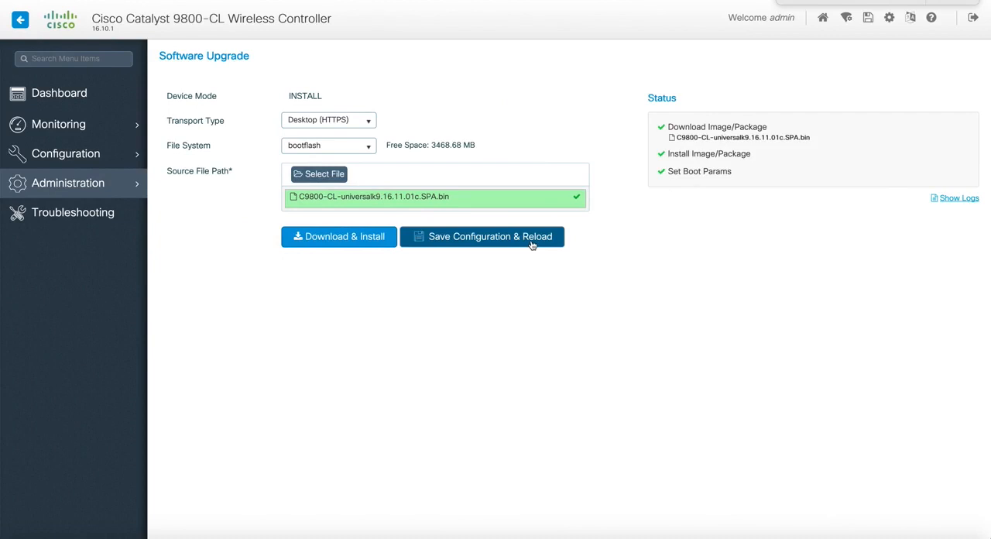
Run Save Configuration & Reload and confirm the reload warning
click(482, 236)
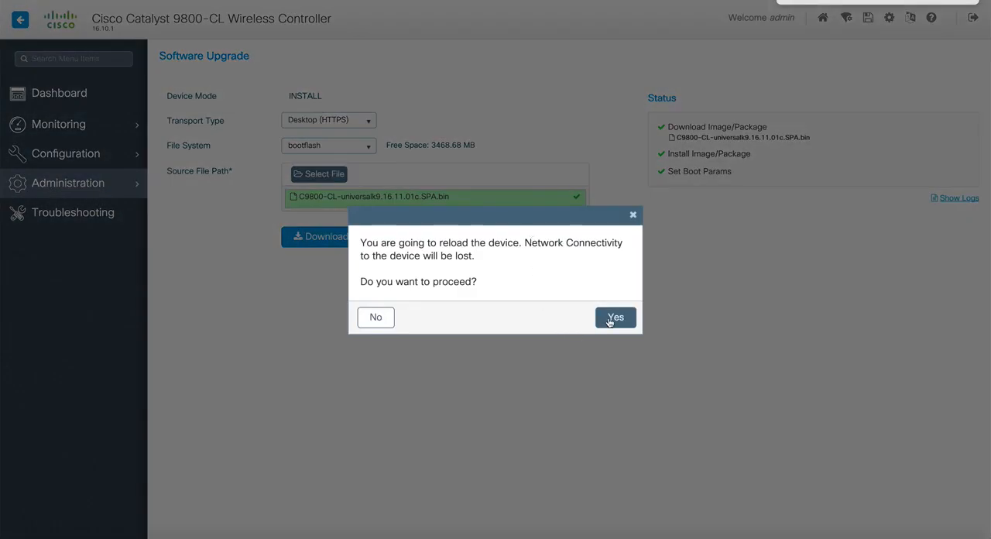
click(615, 317)
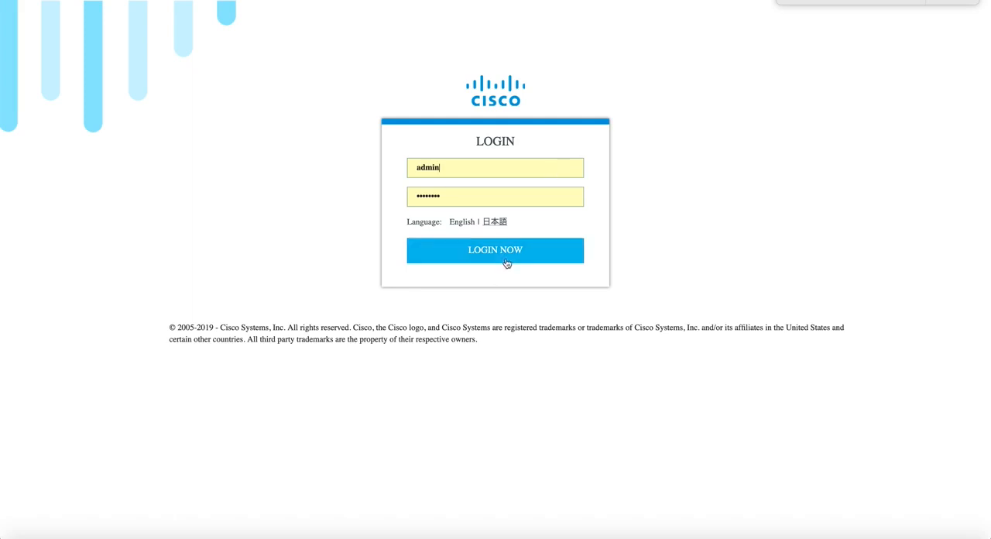
Log back in as admin and expand the Administration menu
click(495, 249)
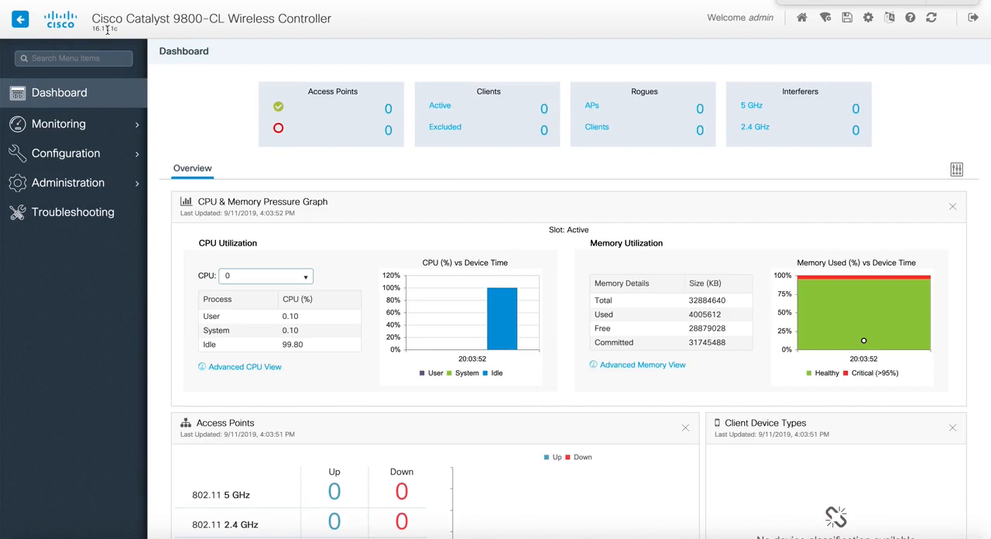
click(66, 182)
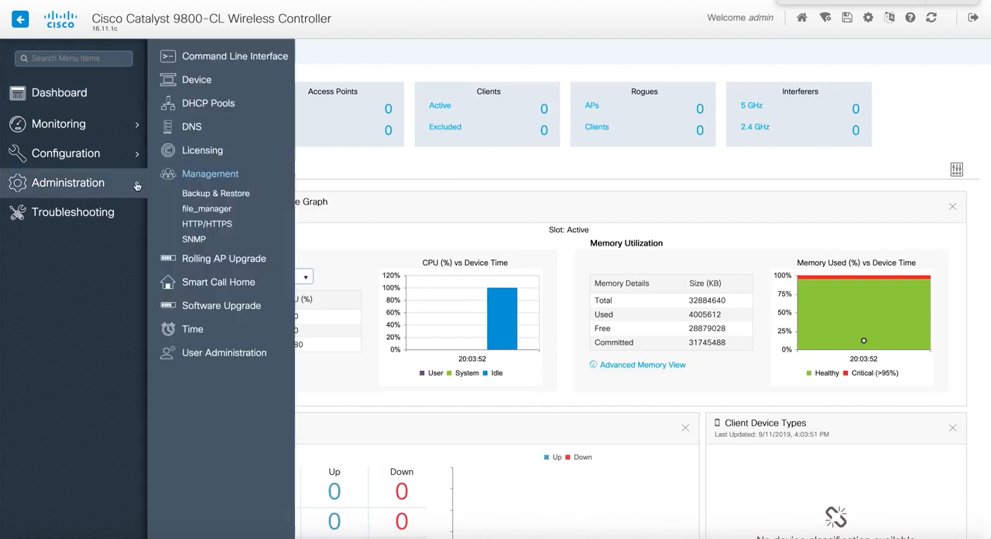
mouse_move(206, 208)
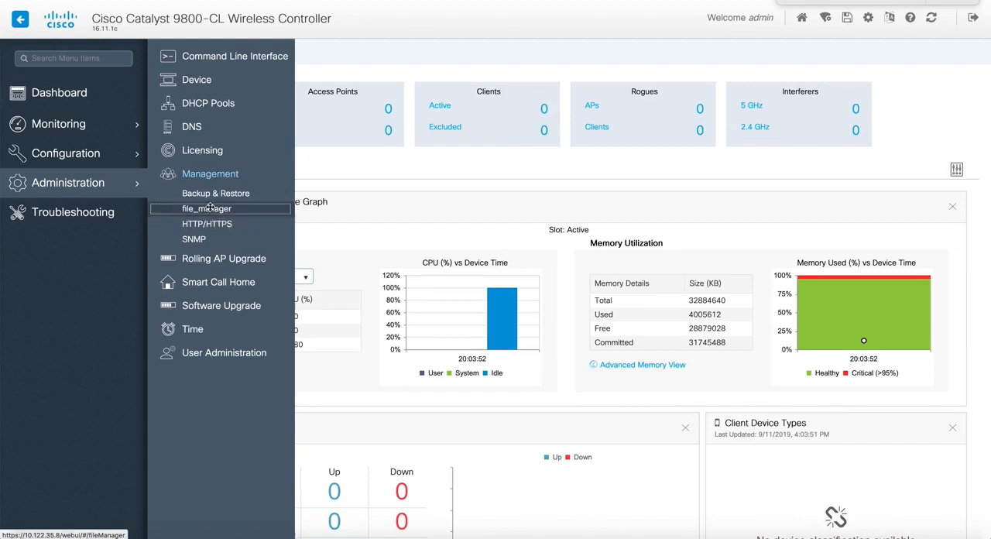
click(209, 208)
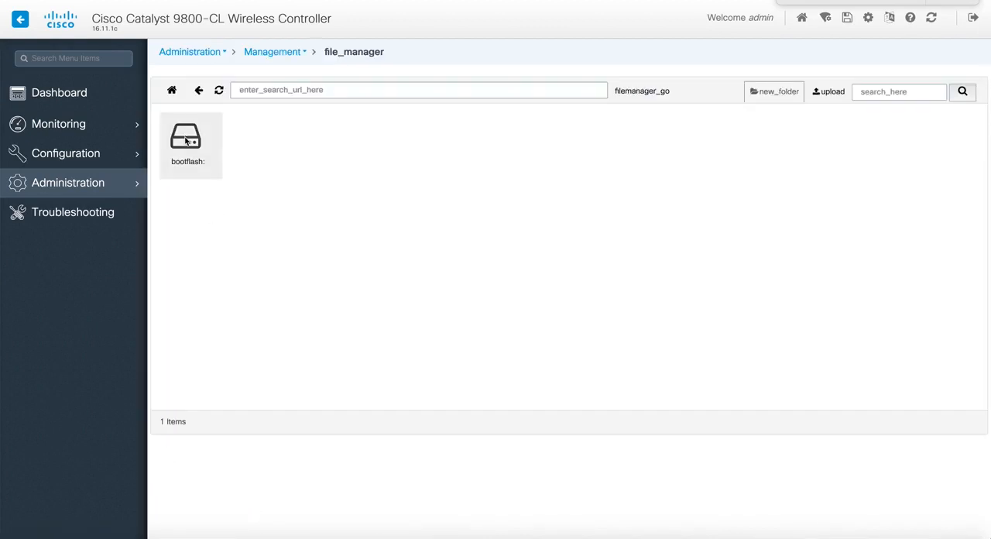
double_click(186, 138)
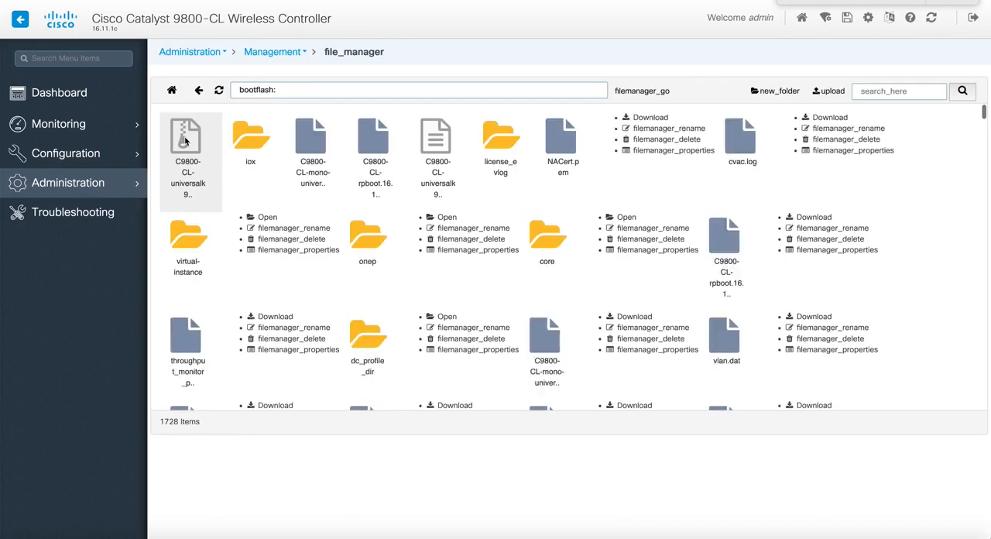
scroll(down, 3)
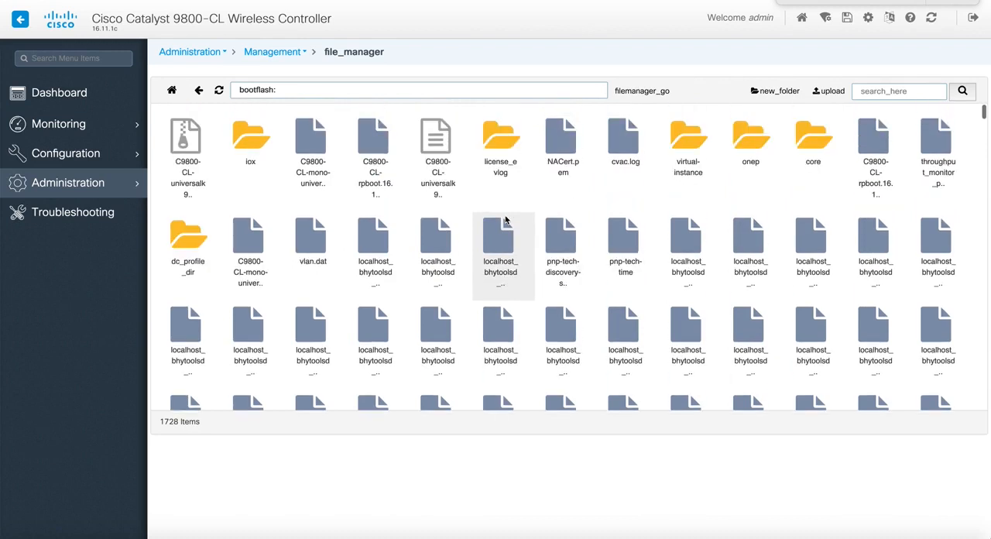
mouse_move(116, 186)
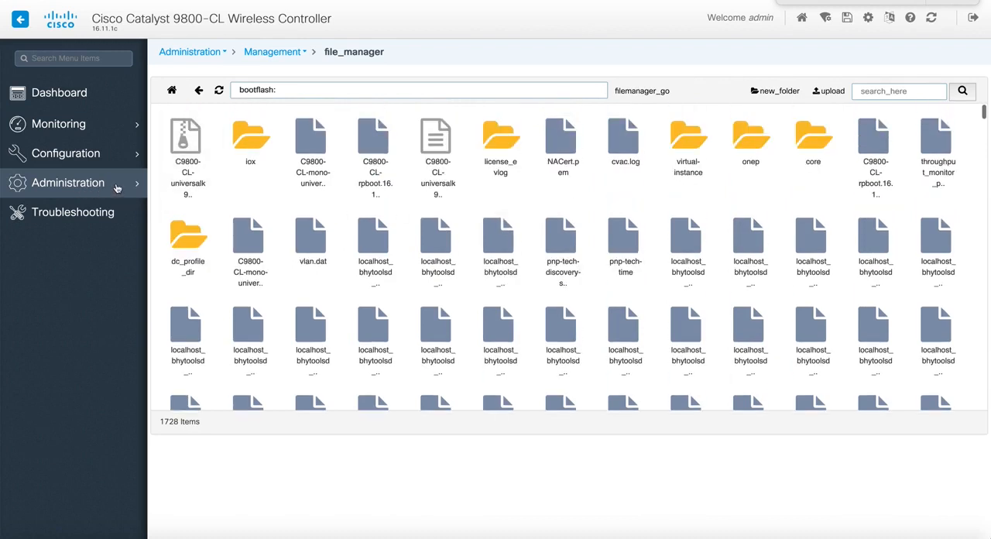
click(68, 182)
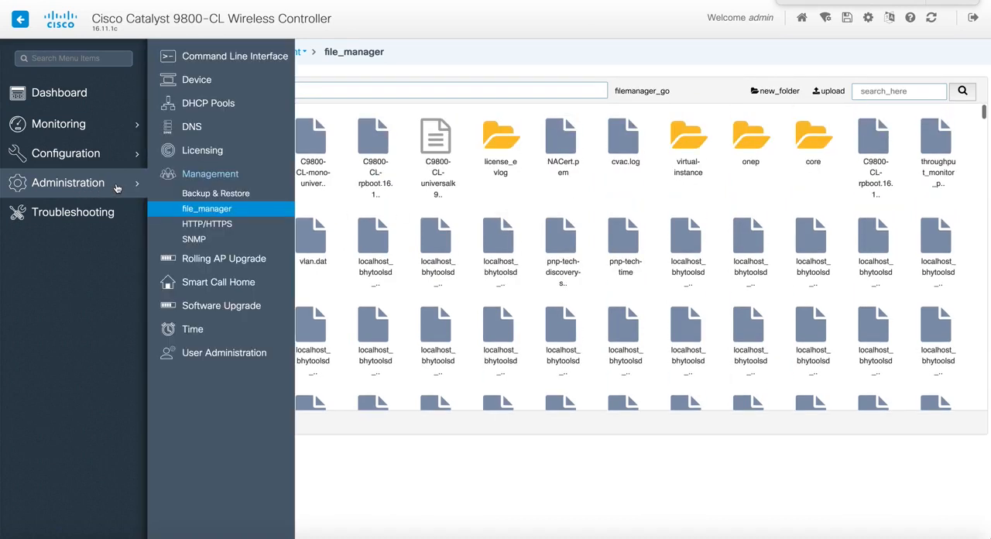
click(59, 92)
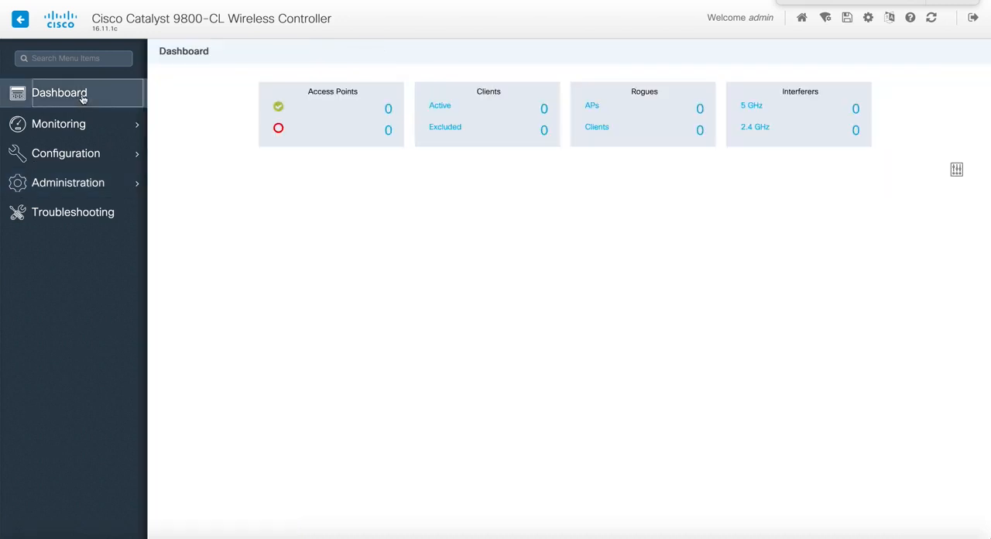